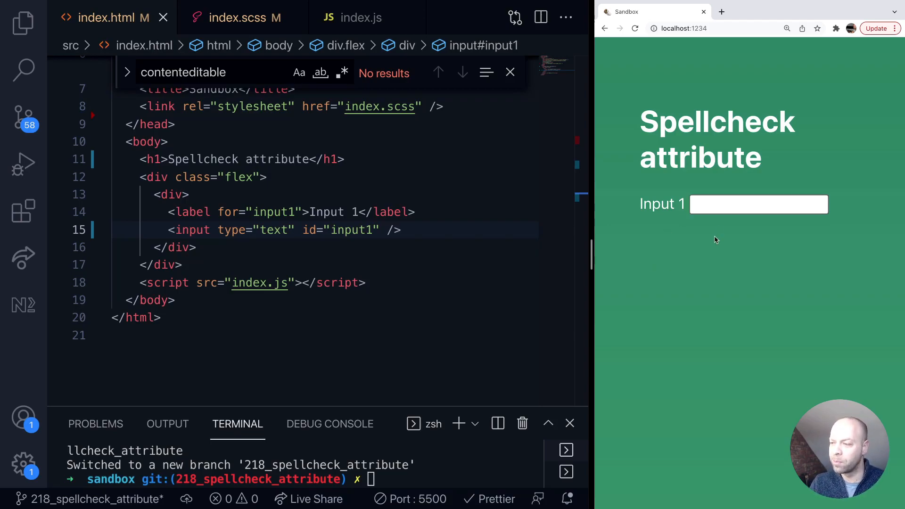
# Step: Add spellcheck="true" to the Input 1 tag, then enter gibberish 'fdgfdgfd' into it in Chrome
pyautogui.click(758, 205)
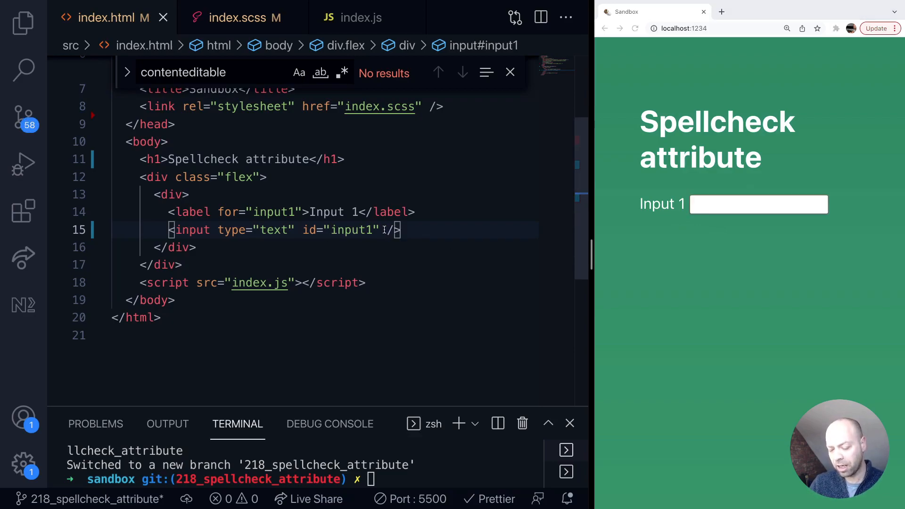
pyautogui.write('spellcheck="true')
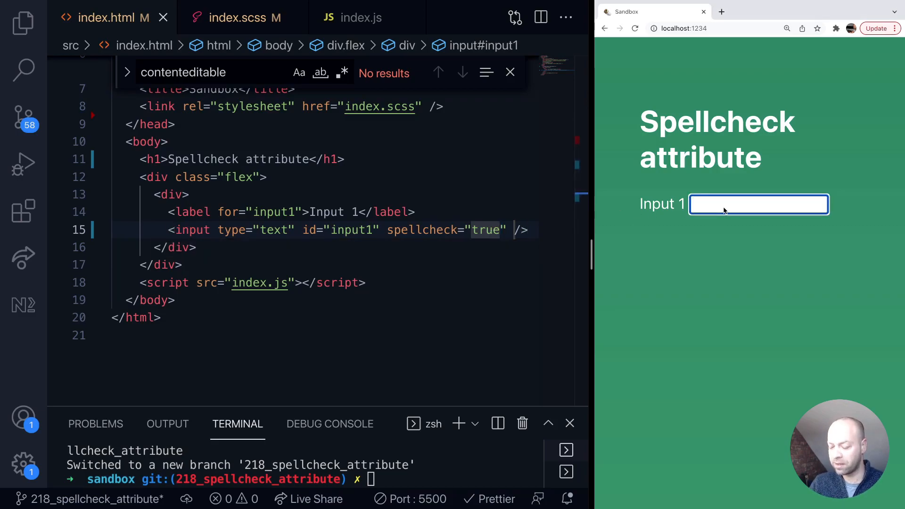
pyautogui.write('fdgfdgfd')
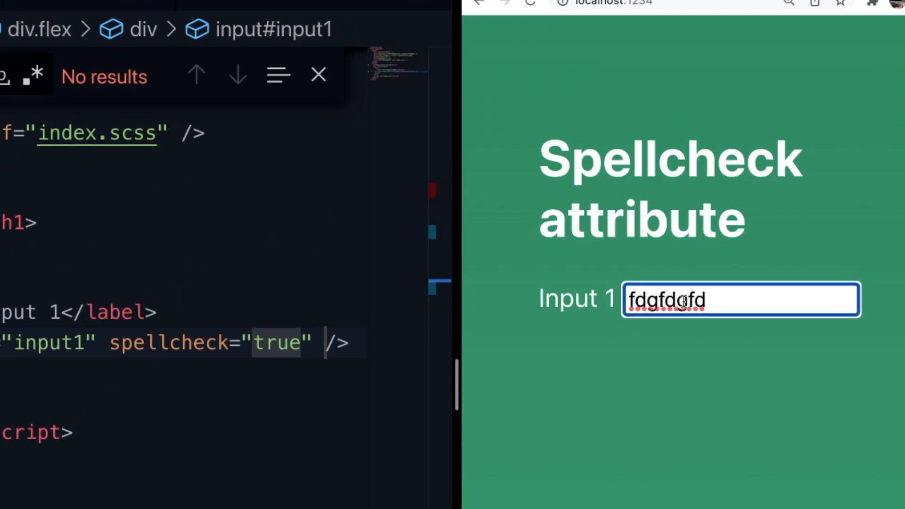
# Step: Check spelling suggestions on the misspelled text, retype 'dsf' without the attribute, and check again
pyautogui.rightClick(681, 300)
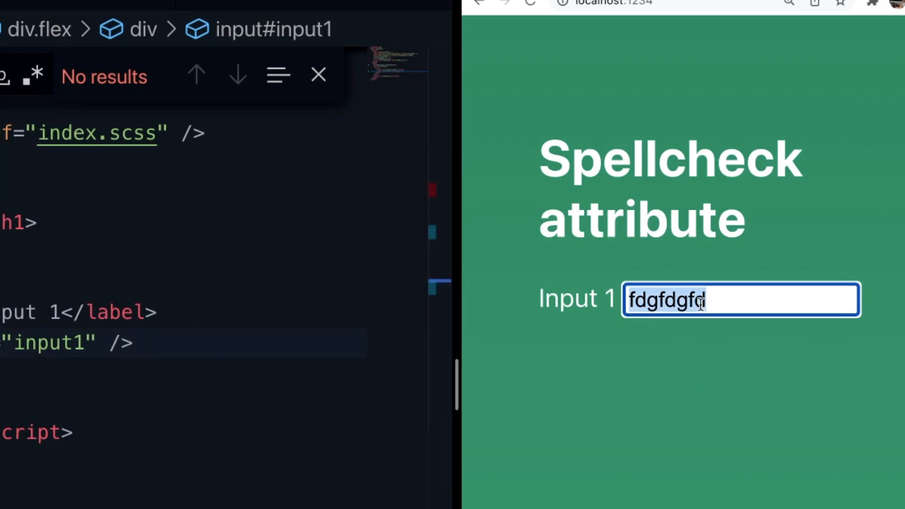
pyautogui.write('dsfdsfds')
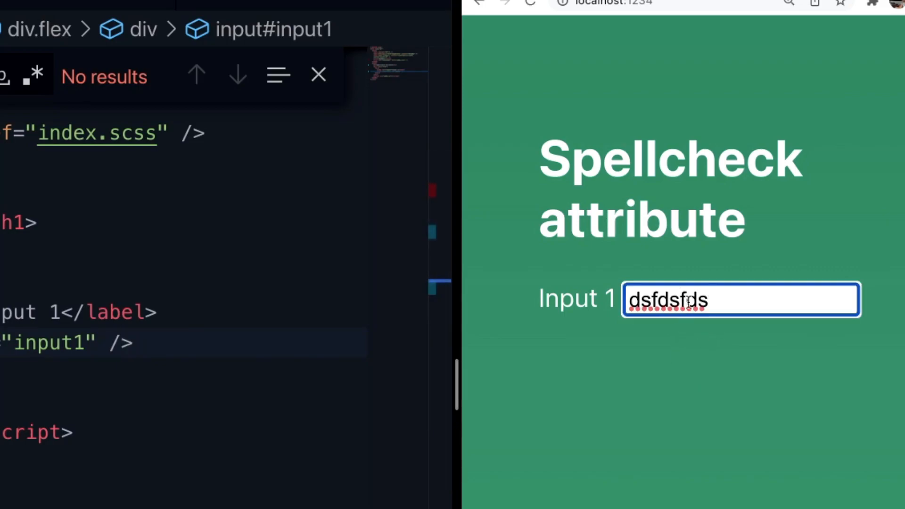
pyautogui.rightClick(687, 299)
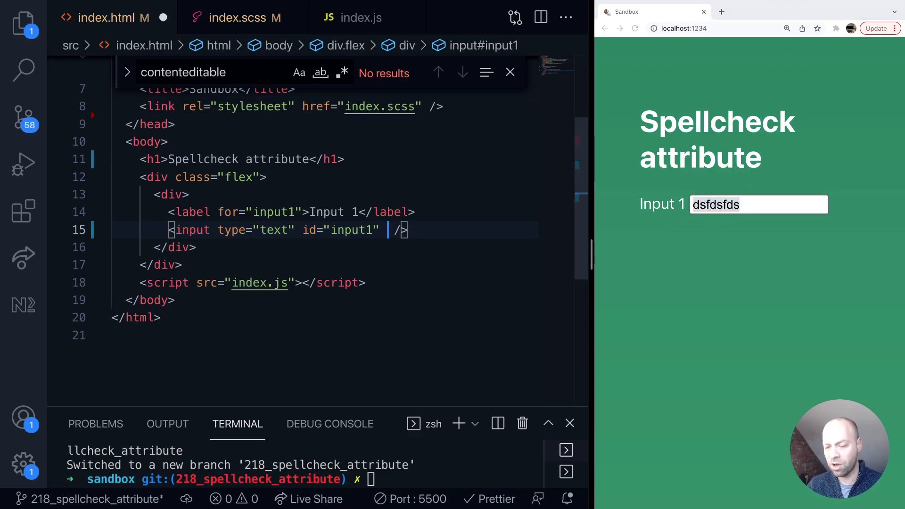
# Step: Write the input's spellcheck attribute, ending with its value as "true"
pyautogui.write('spp')
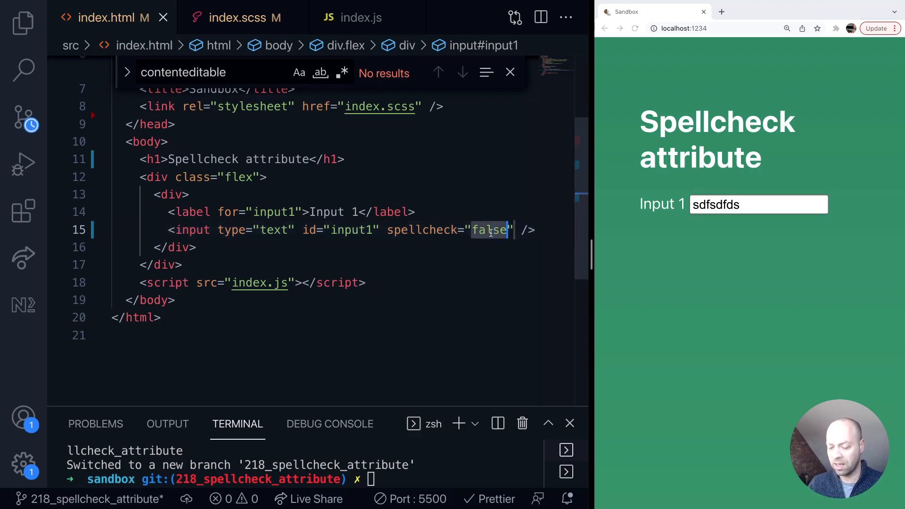
pyautogui.write('true')
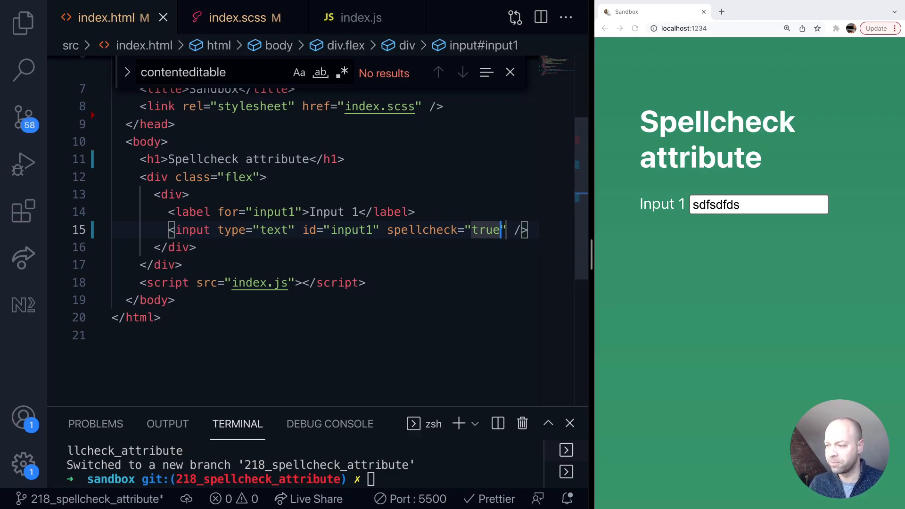
pyautogui.moveTo(438, 246)
pyautogui.write('<di')
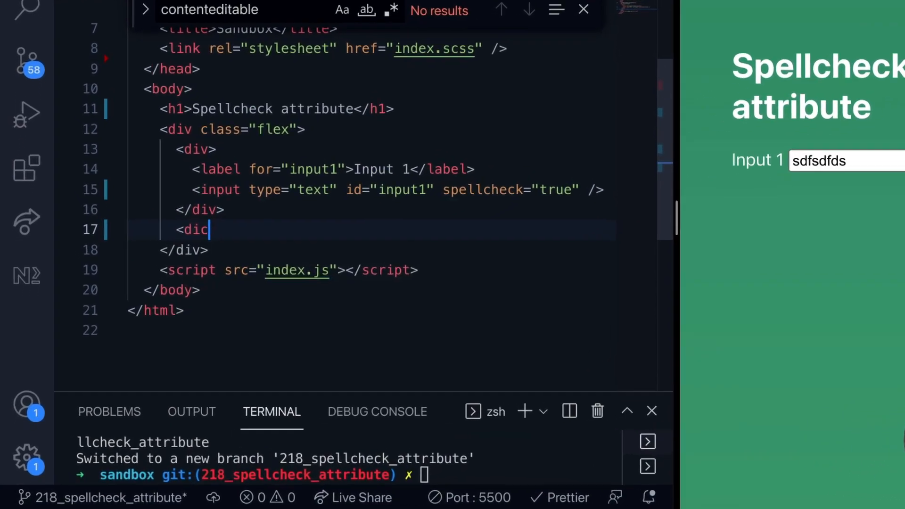
# Step: Start a contenteditable div and enter 'sdfsdfdsfds' into its box in Chrome, then defocus it
pyautogui.write('co')
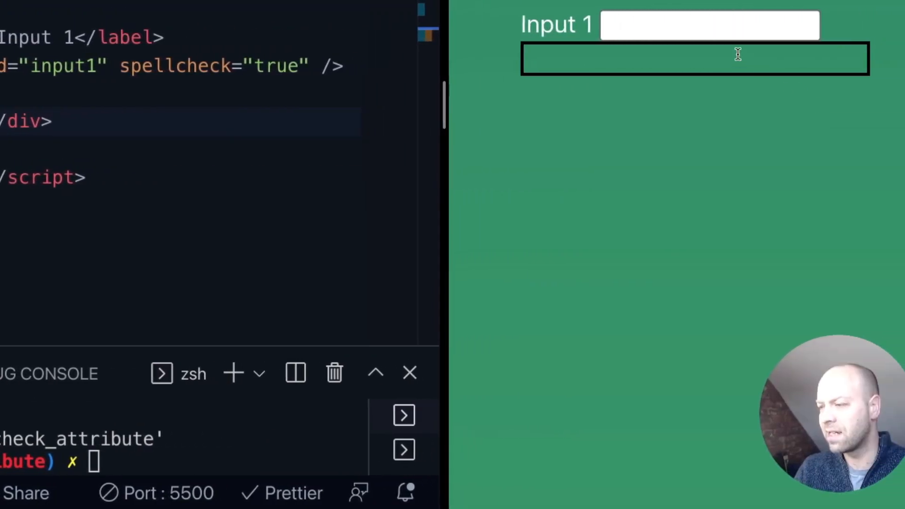
pyautogui.write('sdfsdfdsfds')
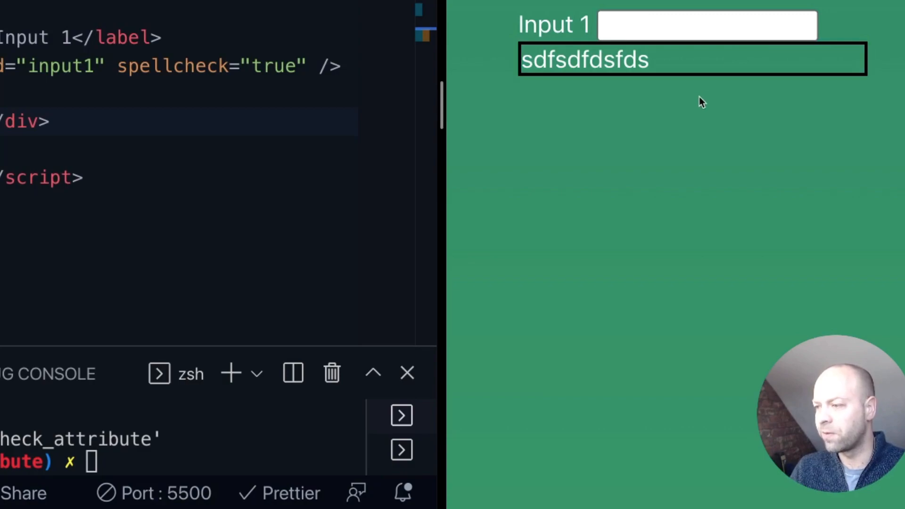
pyautogui.click(634, 59)
pyautogui.write(' spellcheck="')
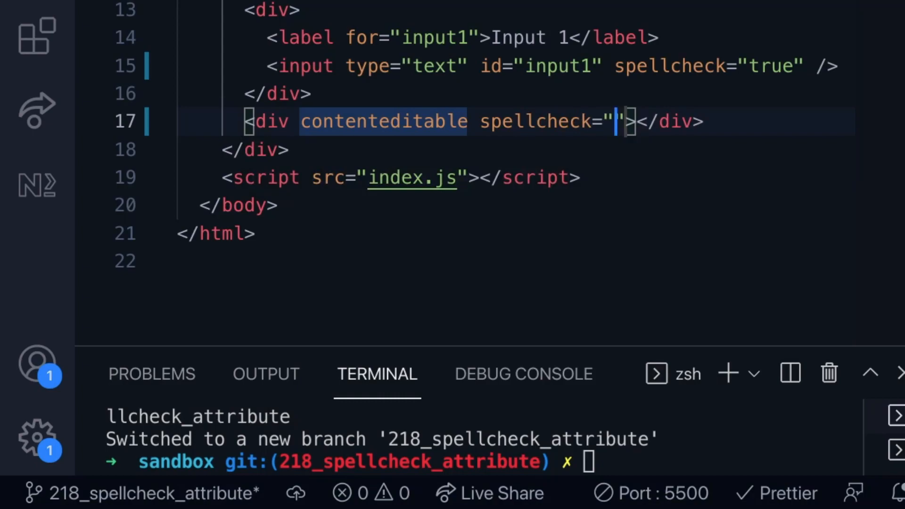
# Step: Set the contenteditable div's spellcheck attribute to "false"
pyautogui.write('f')
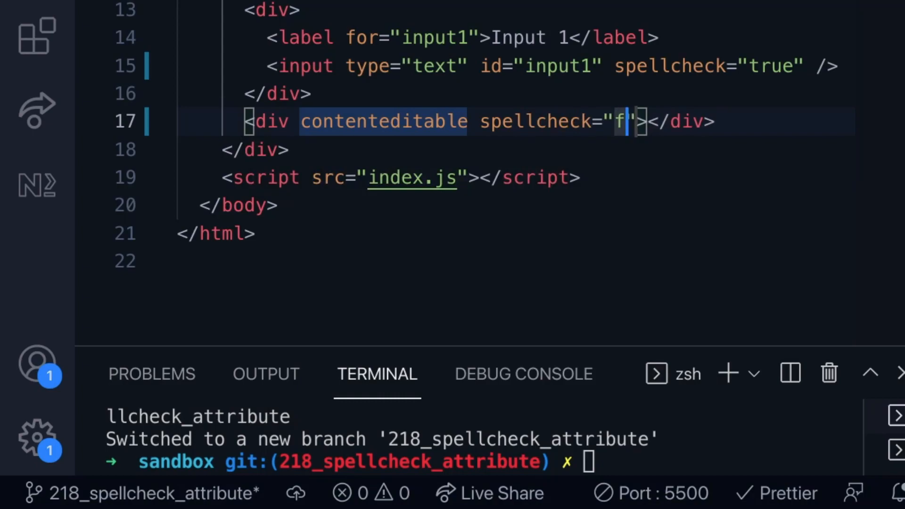
pyautogui.write('alse')
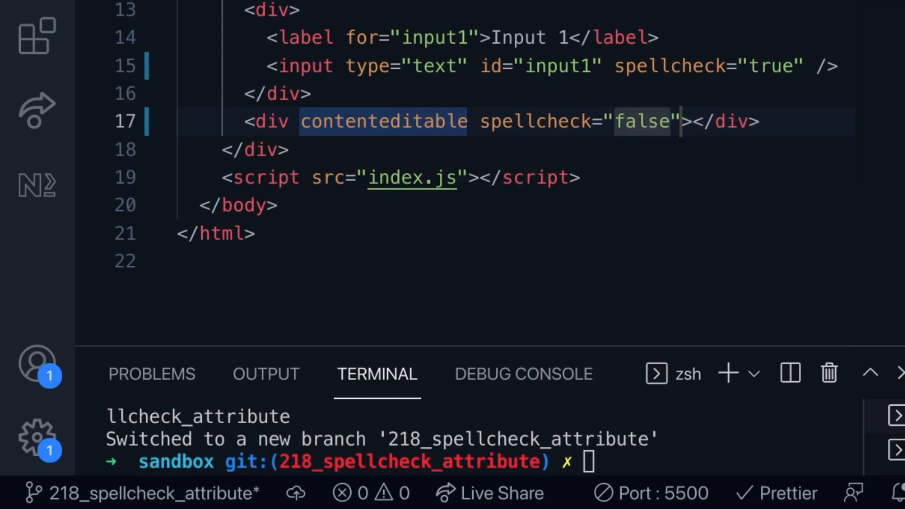